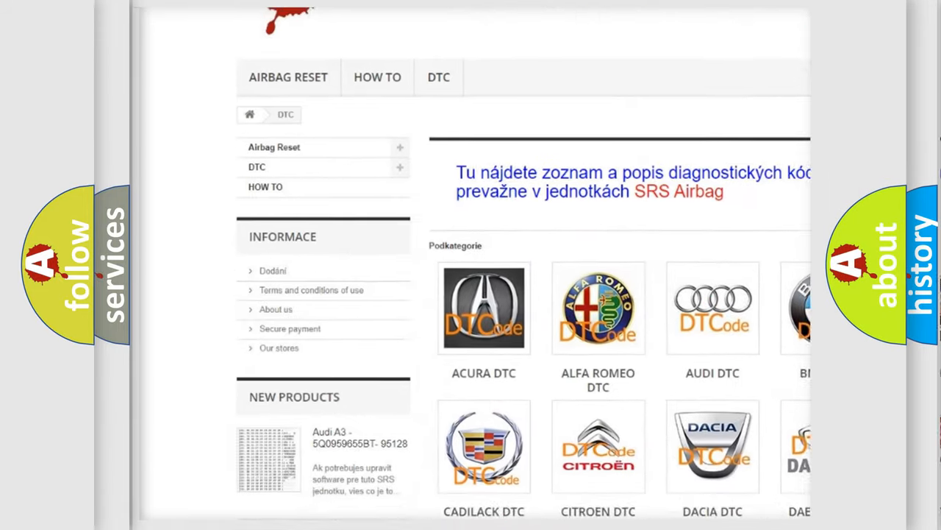
pyautogui.scroll(-3)
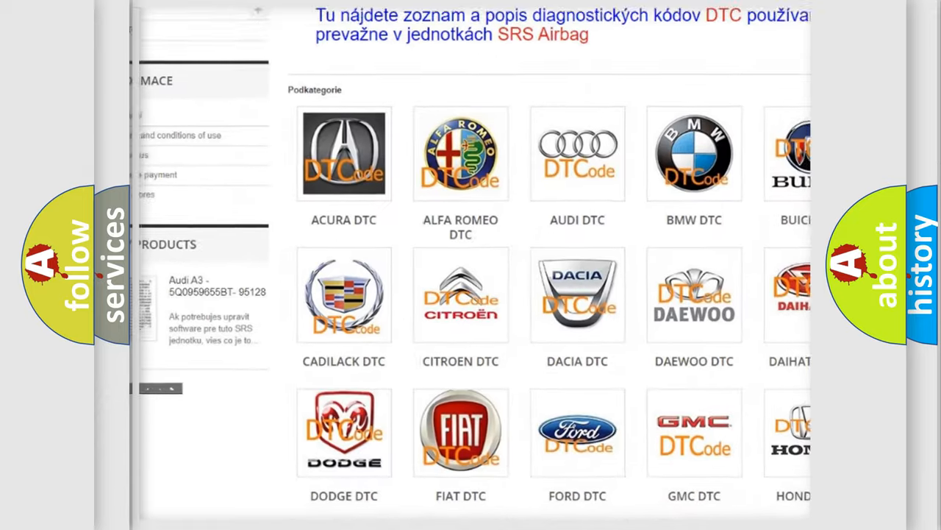